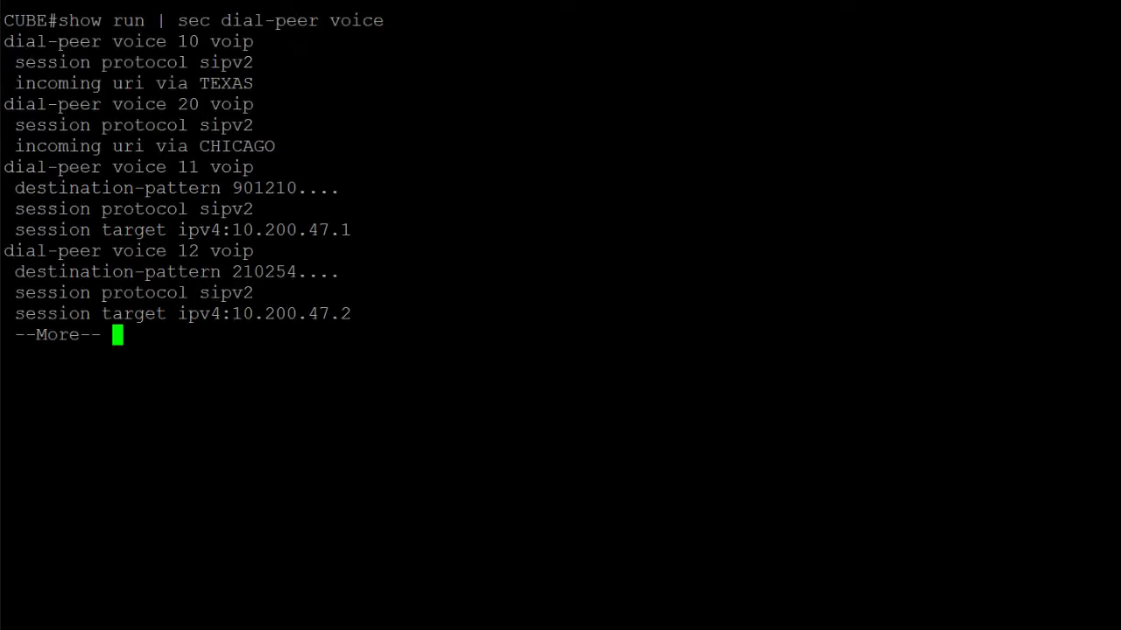
# Step: Page through 'show run | sec dial-peer voice' to review dial-peers 10–25 and their session targets
pyautogui.press('space')
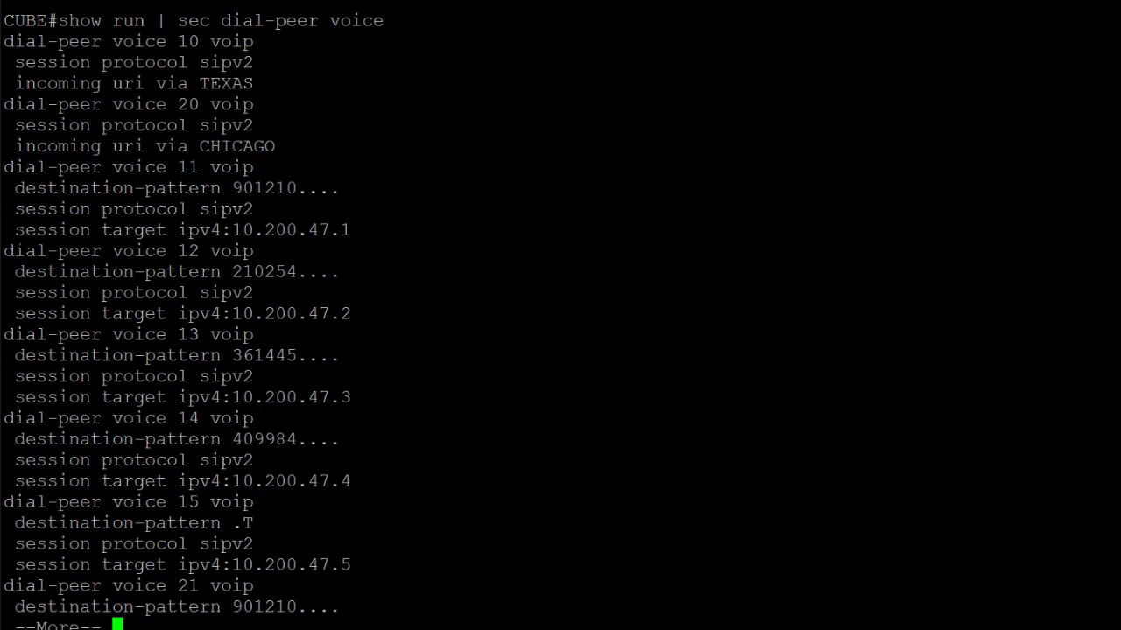
pyautogui.doubleClick(175, 229)
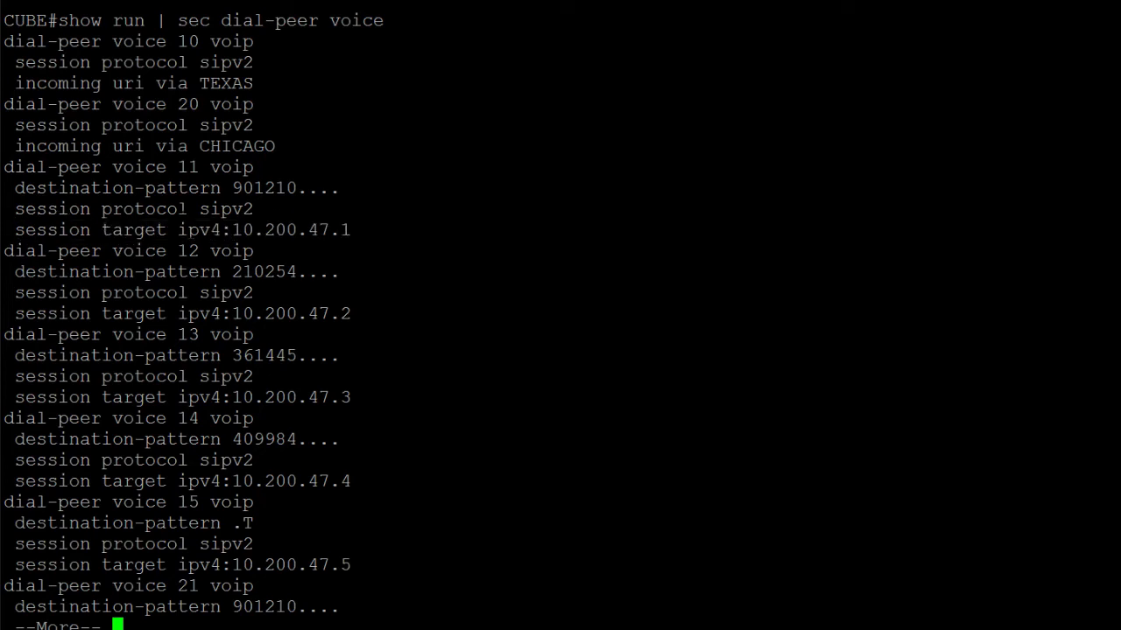
pyautogui.doubleClick(38, 42)
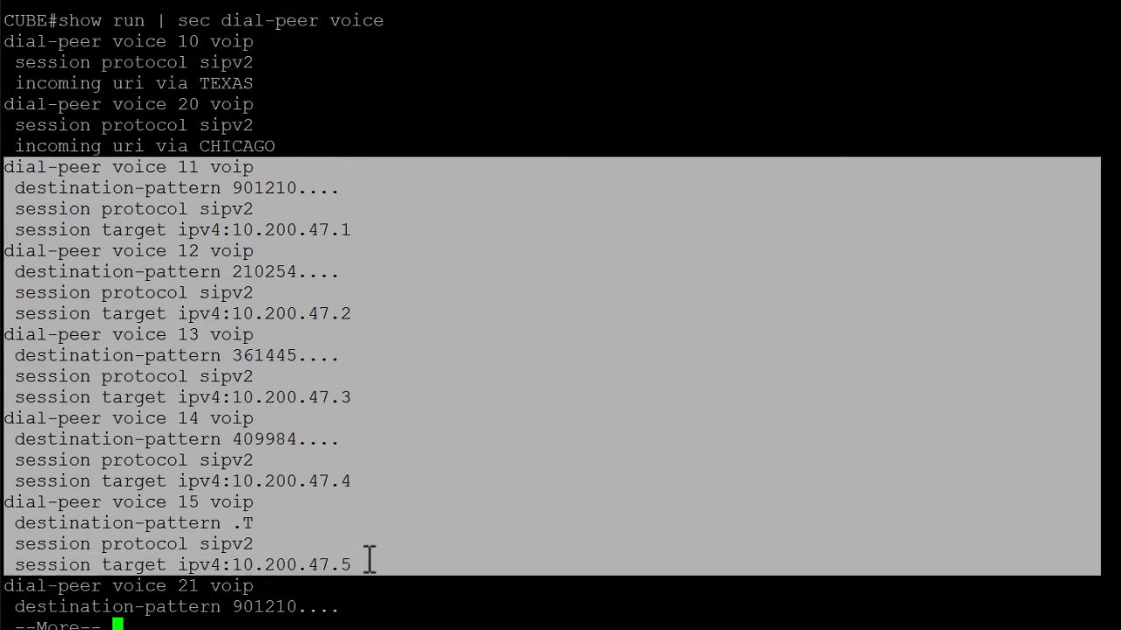
pyautogui.click(368, 561)
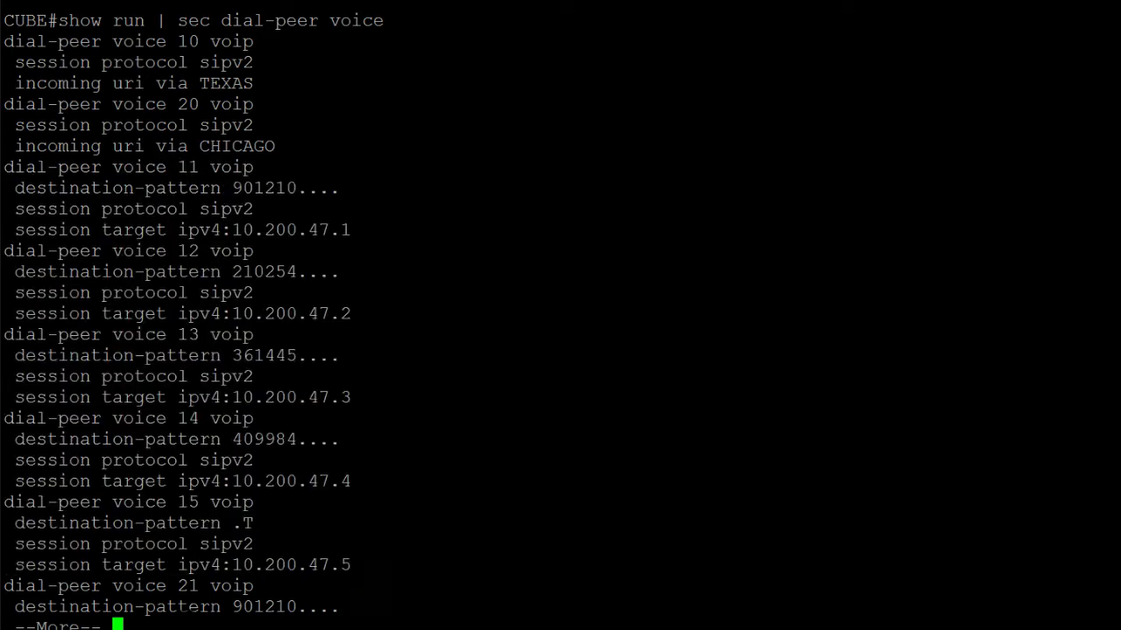
pyautogui.press('space')
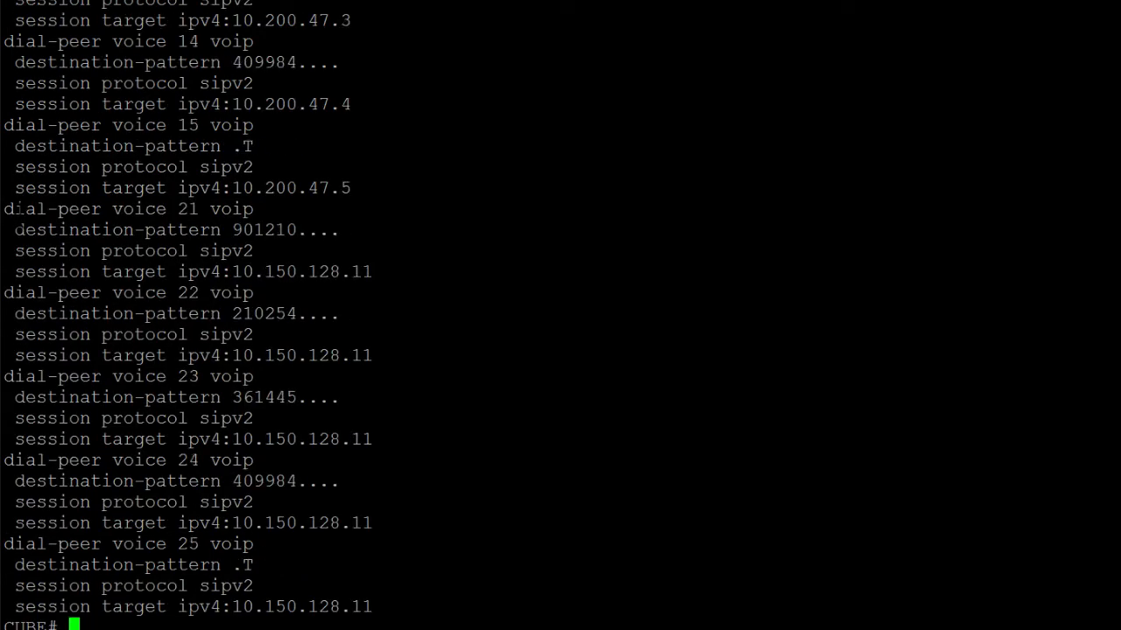
pyautogui.moveTo(4, 209); pyautogui.dragTo(372, 447)
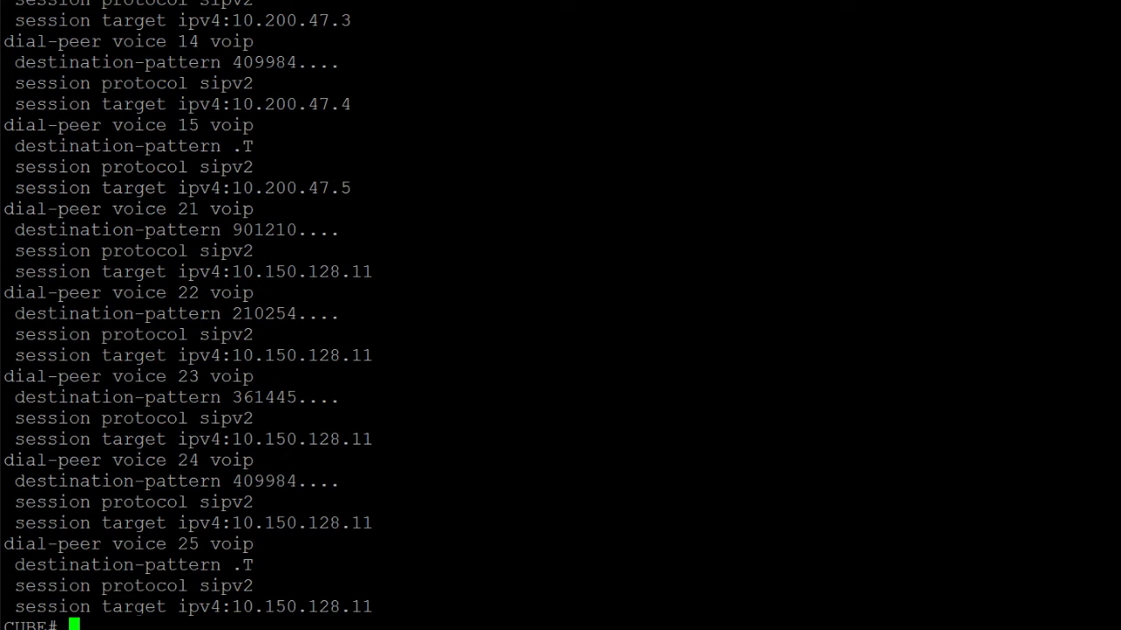
pyautogui.write('configure')
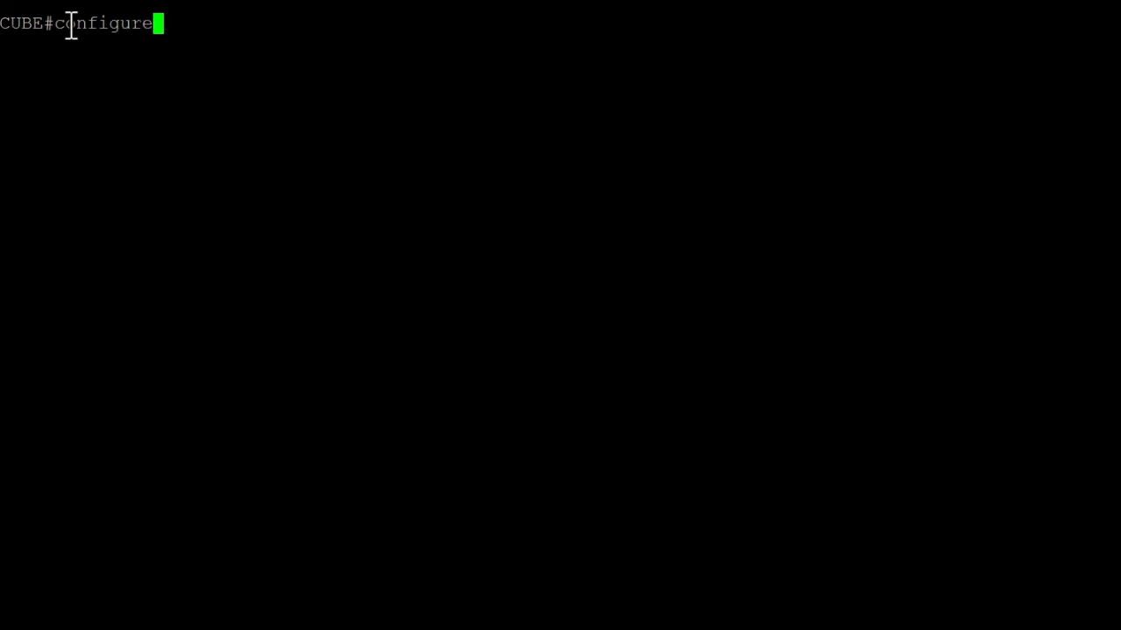
# Step: Enter 'configure terminal' and create 'voice class dpg 100' in config-class mode
pyautogui.write('terminal')
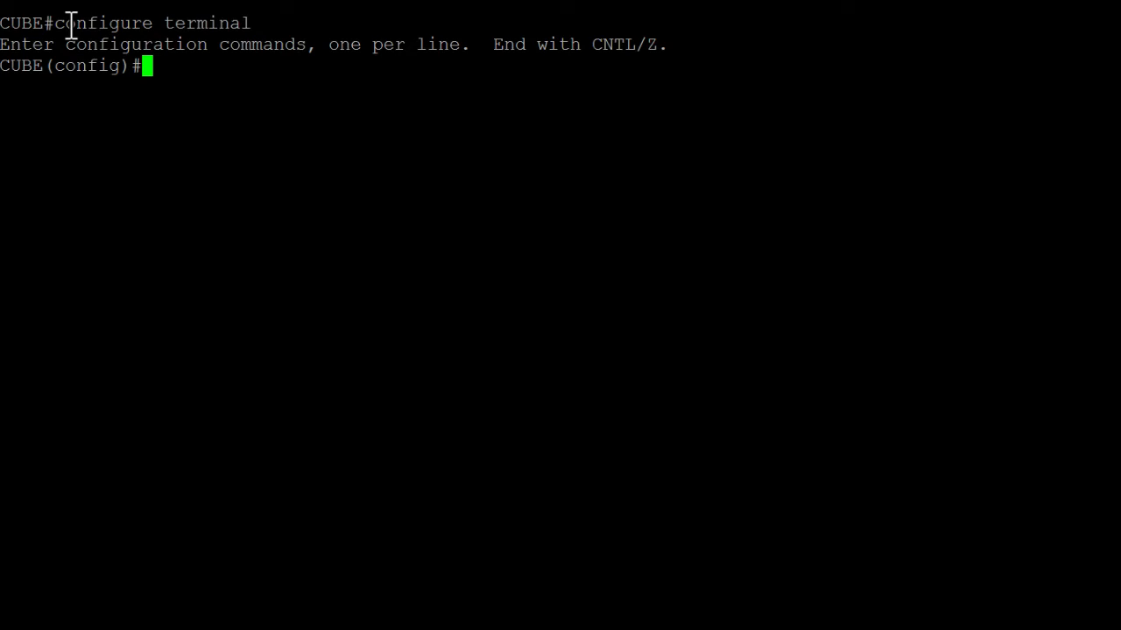
pyautogui.write('voice cla')
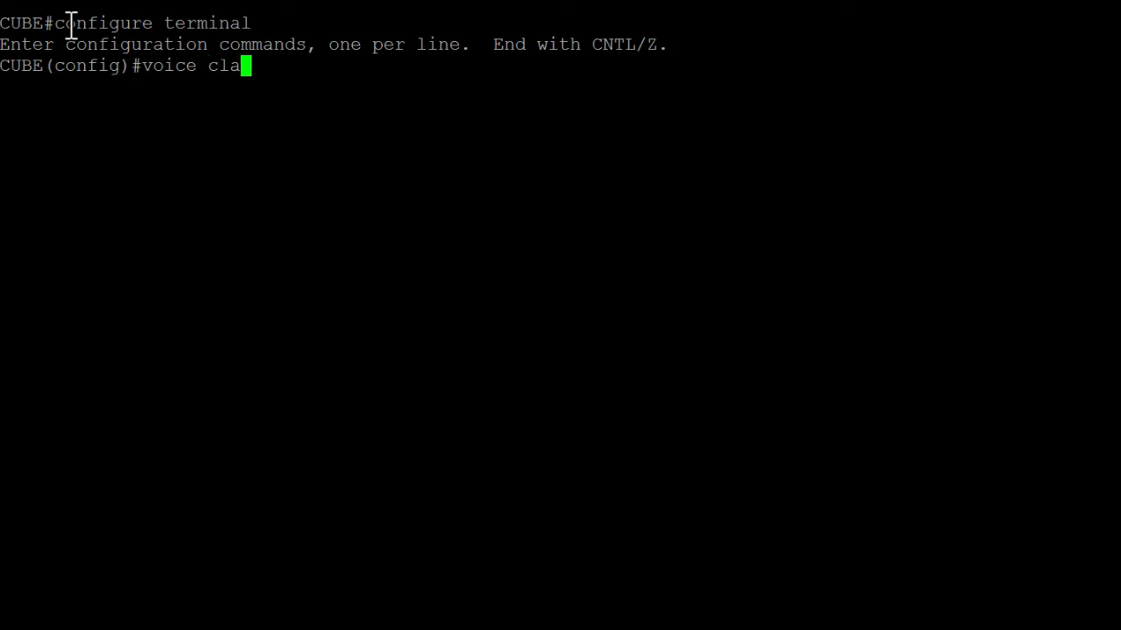
pyautogui.write('ss dpg')
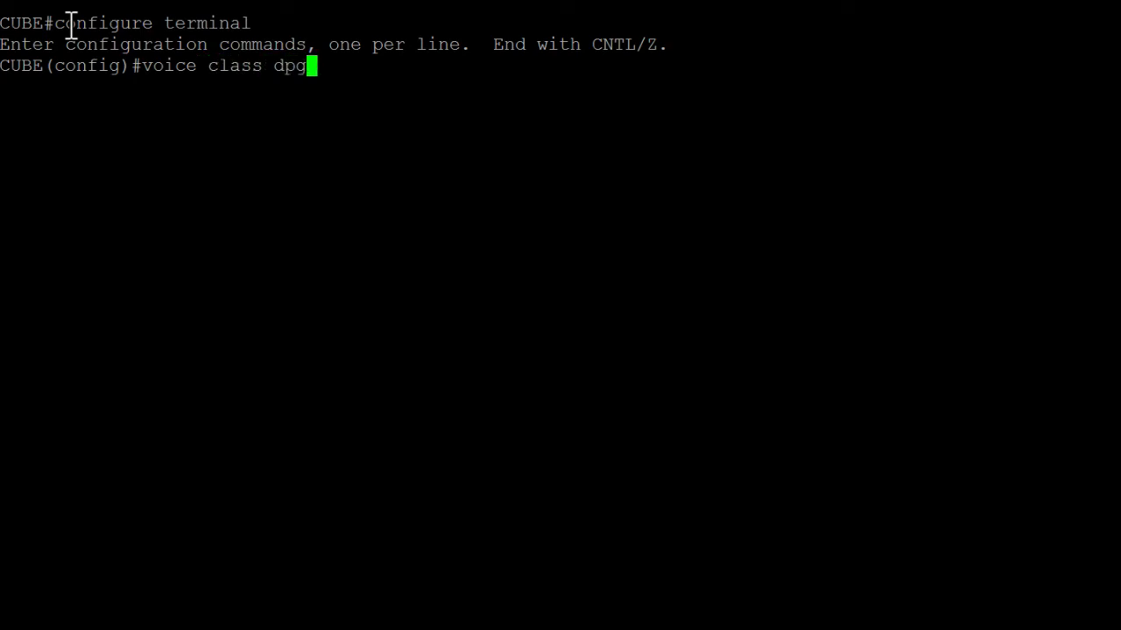
pyautogui.write('100')
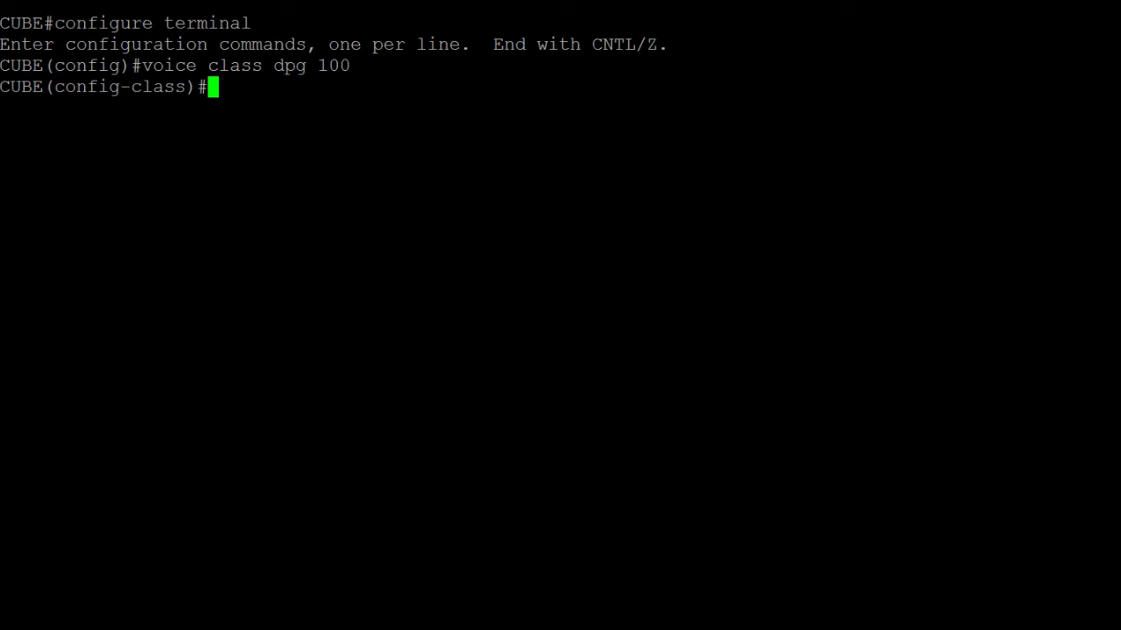
pyautogui.moveTo(58, 459)
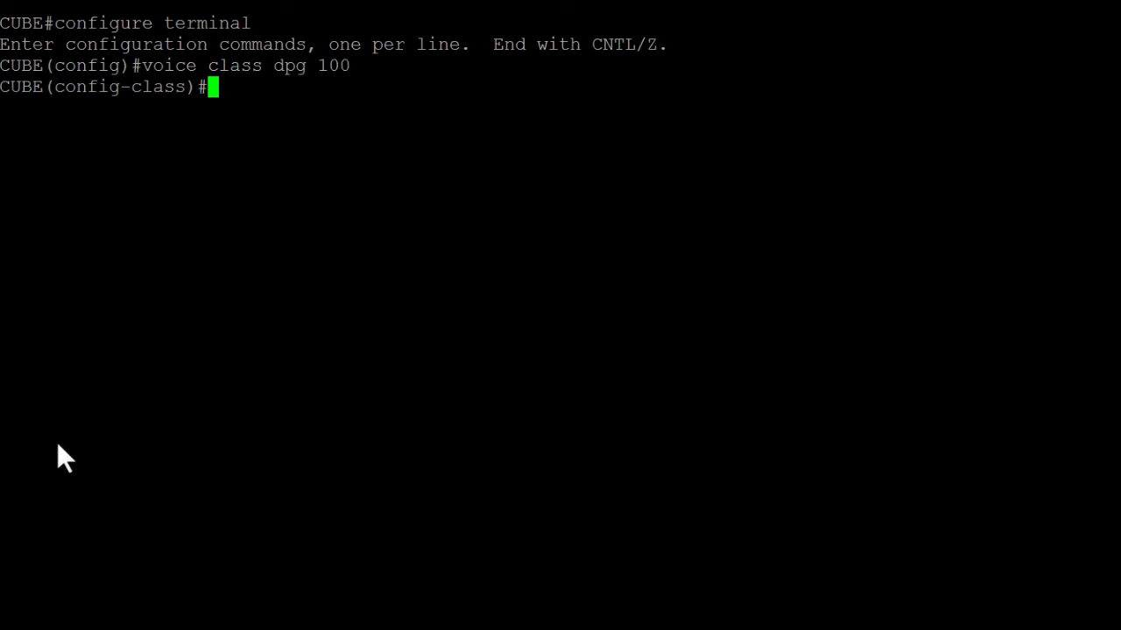
pyautogui.moveTo(249, 108)
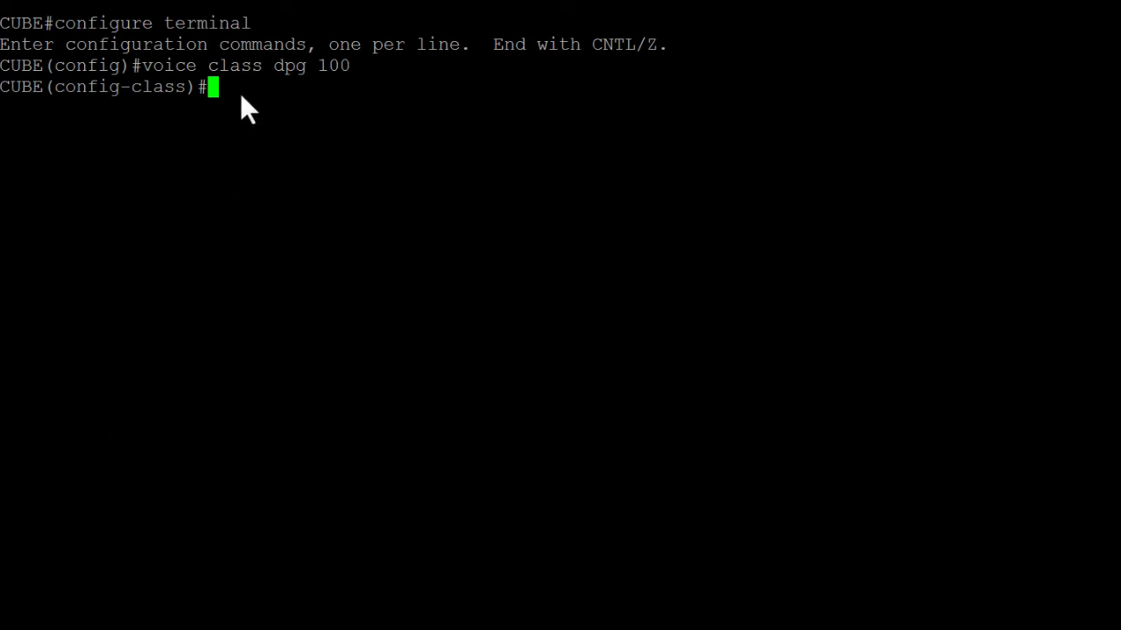
# Step: Add 'dial-peer 11 preference 1' as the first member of dial-peer group 100
pyautogui.write('dial-peer 11 preference 1')
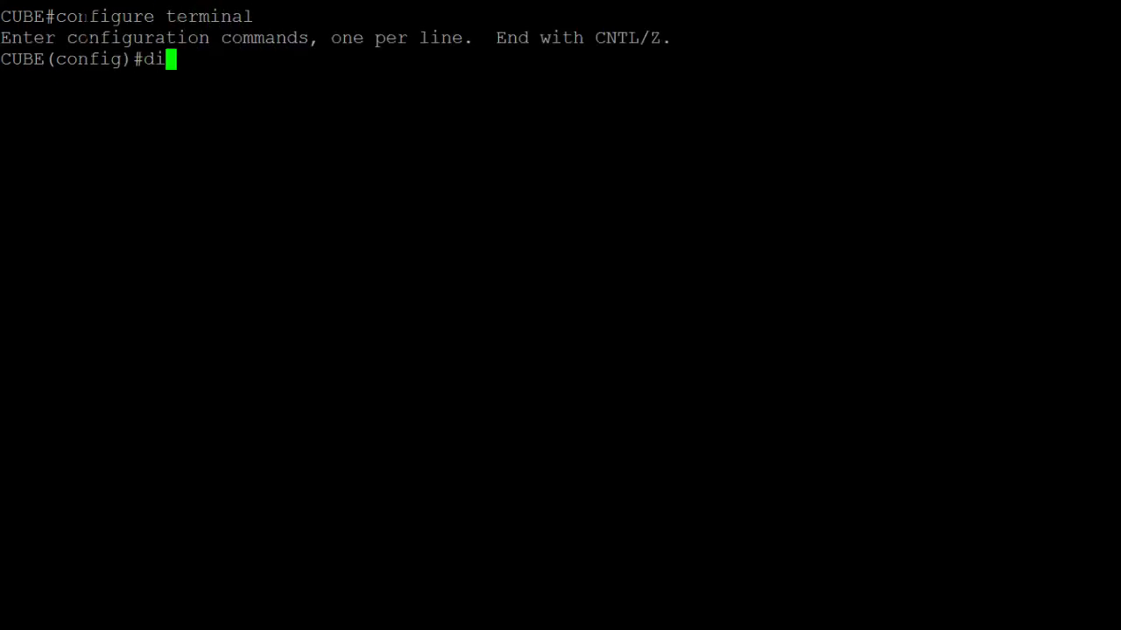
# Step: Under 'dial-peer voice 10 voip', set 'destination dpg 100' and return to the privileged prompt
pyautogui.write('al-peer voice 10 voip')
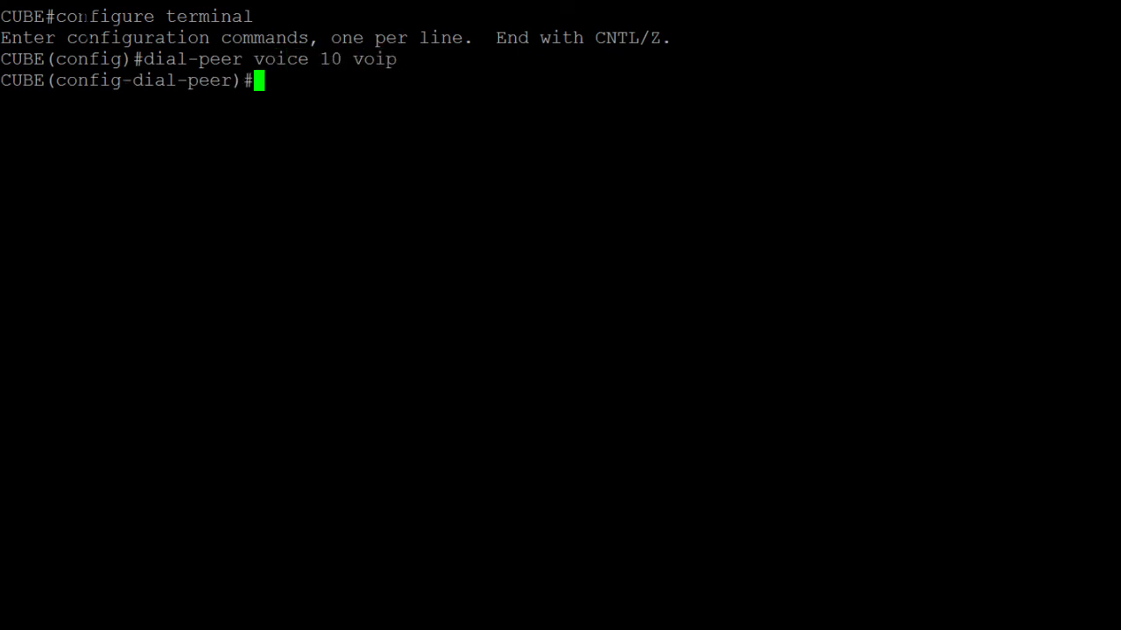
pyautogui.write('desti')
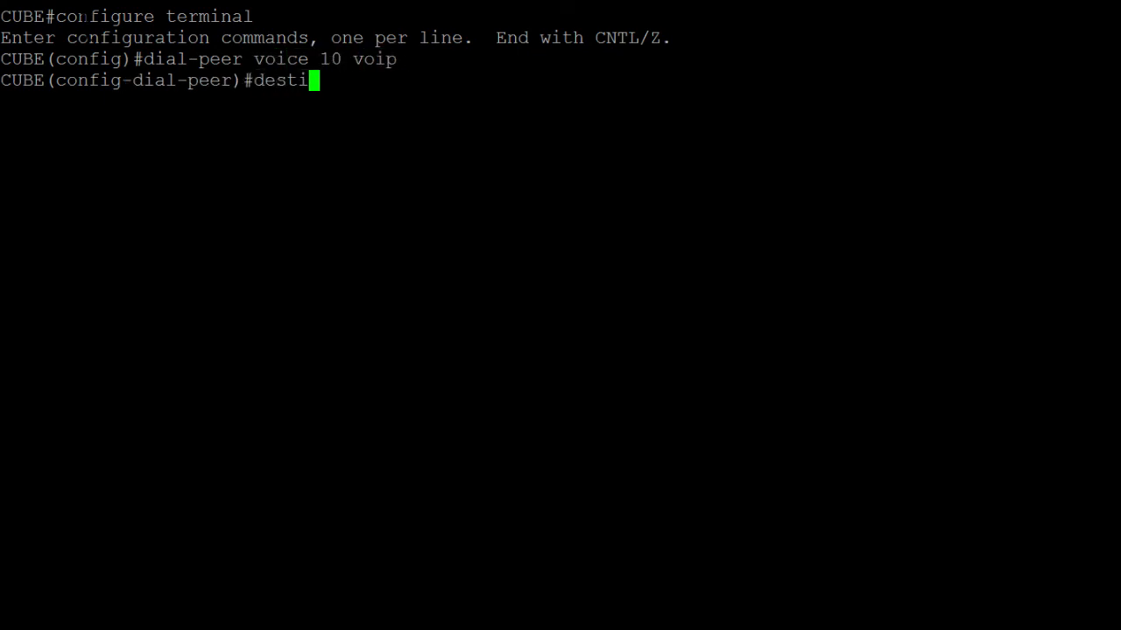
pyautogui.write('nation dpg 10')
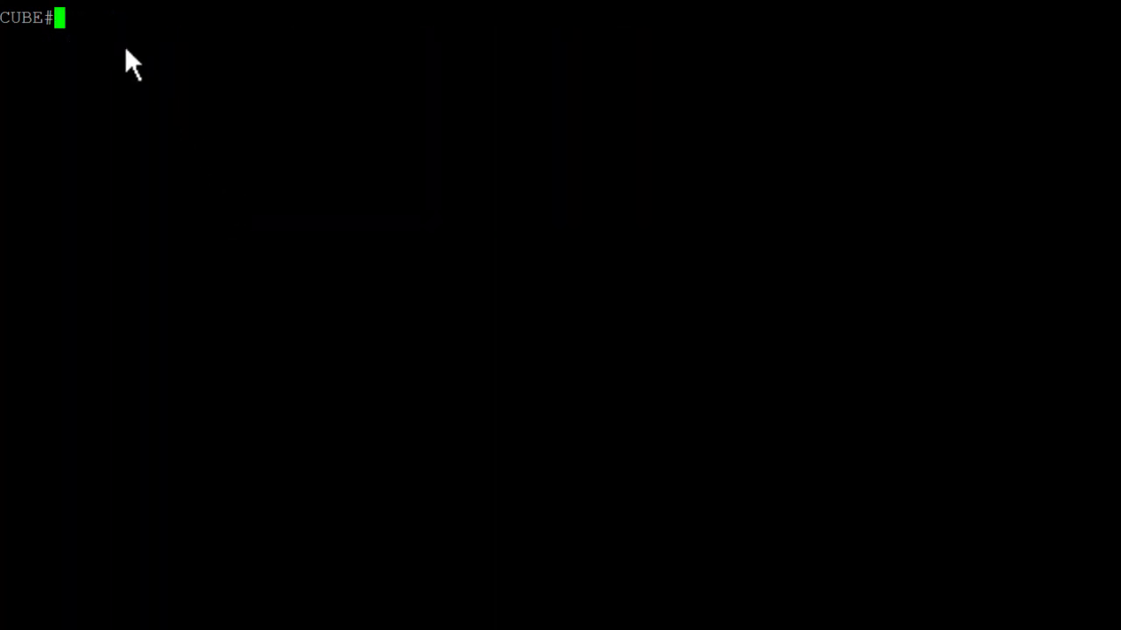
# Step: Run 'show voice class dpg 100' showing dial-peers 11–15 at preferences 1–5, then retype it
pyautogui.write('show voice class d')
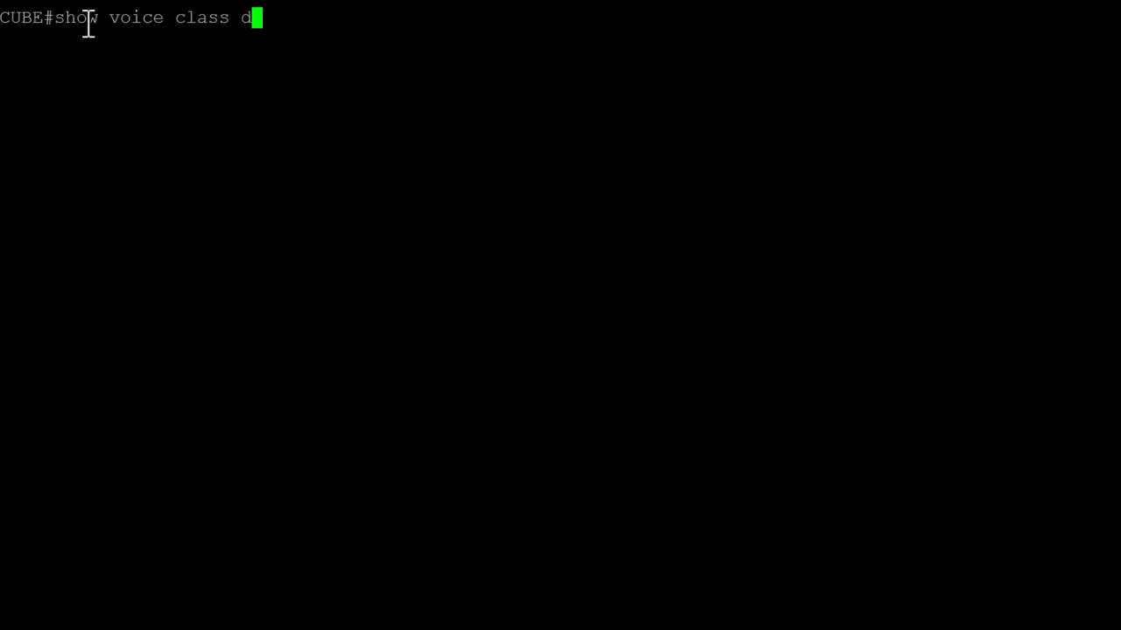
pyautogui.press('Enter')
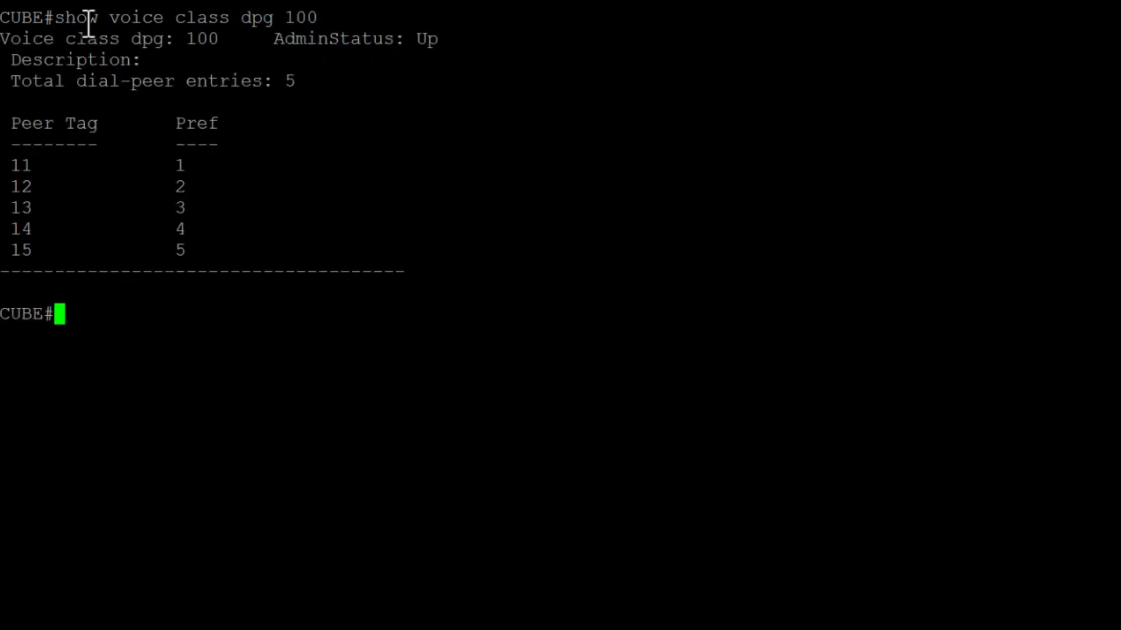
pyautogui.write('show voice c')
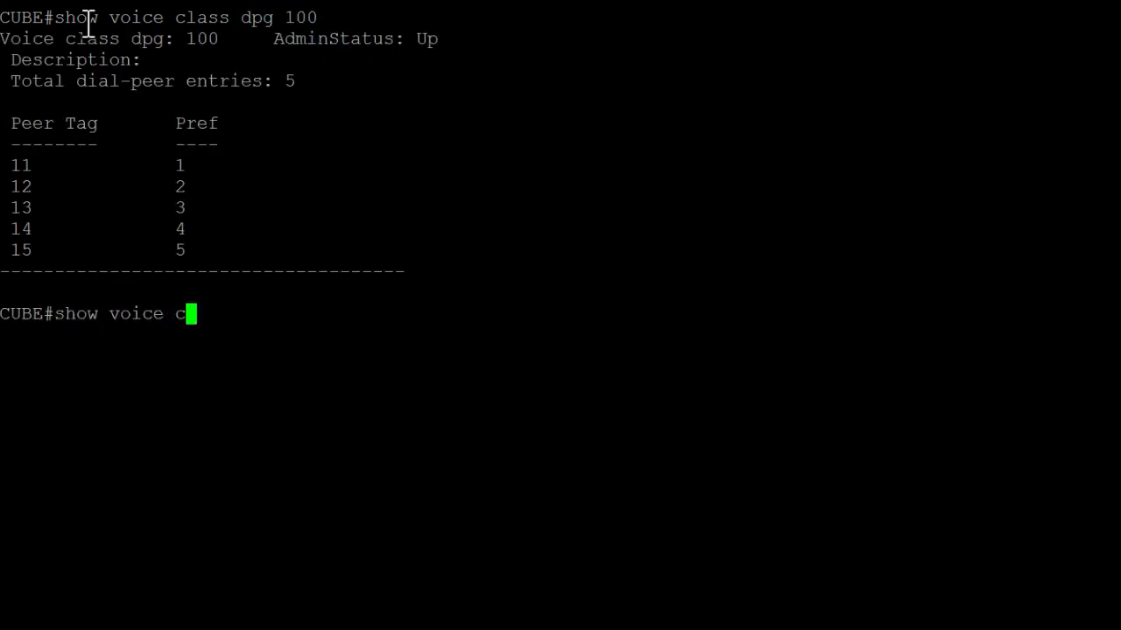
pyautogui.write('lass dpg')
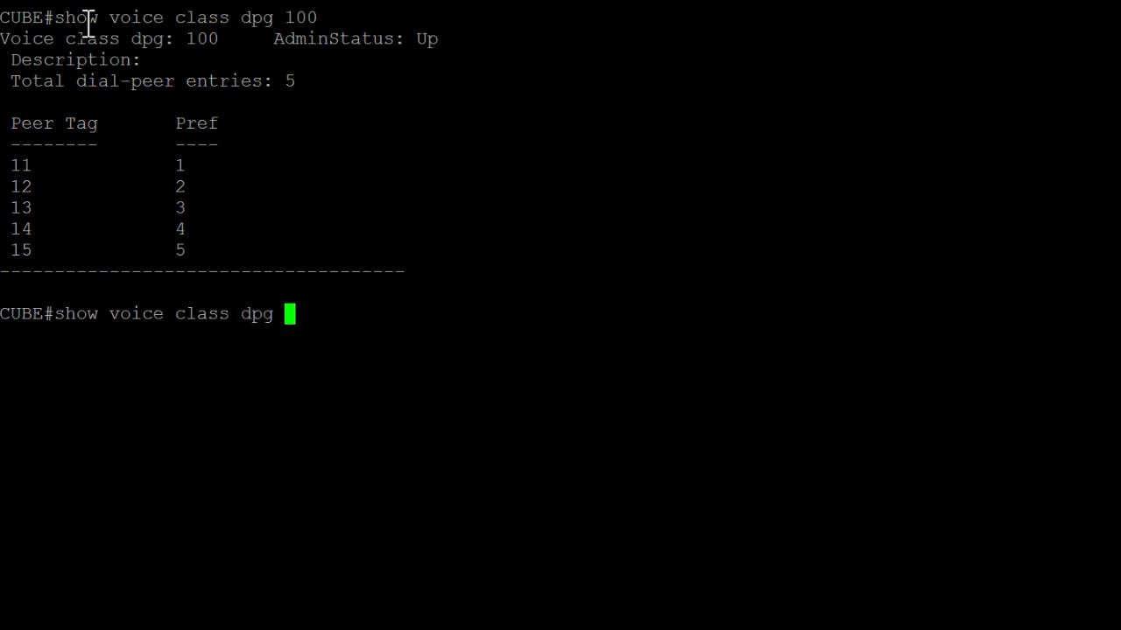